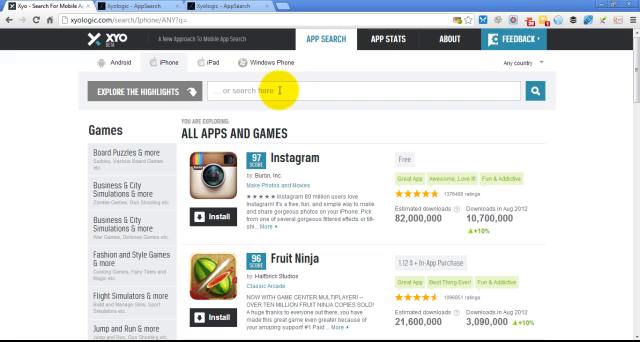
mouse_move(290, 108)
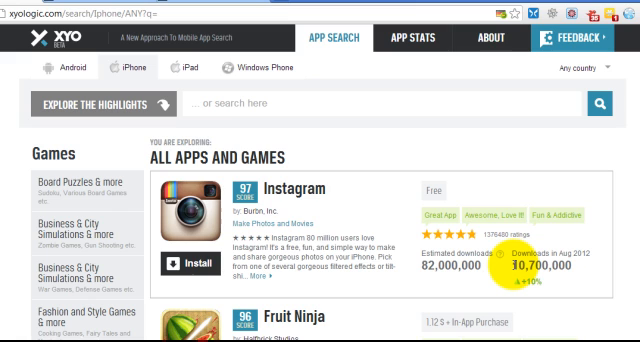
mouse_move(112, 68)
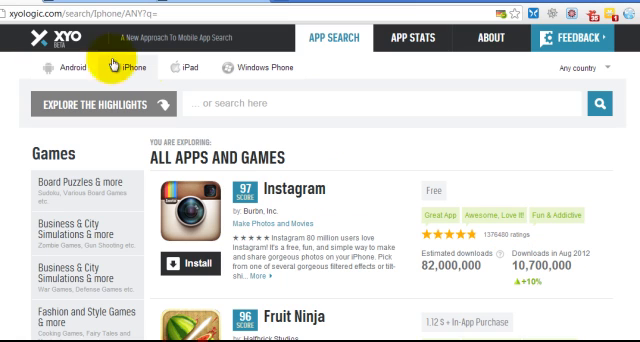
mouse_move(350, 228)
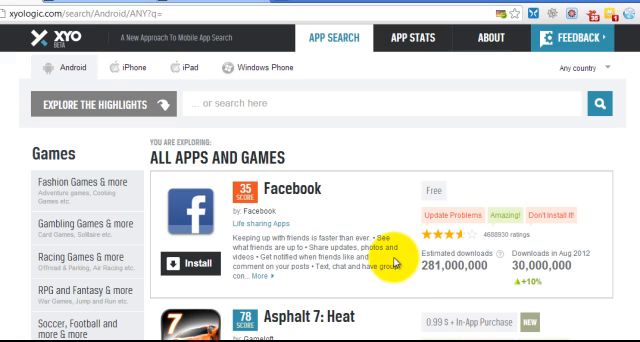
mouse_move(392, 260)
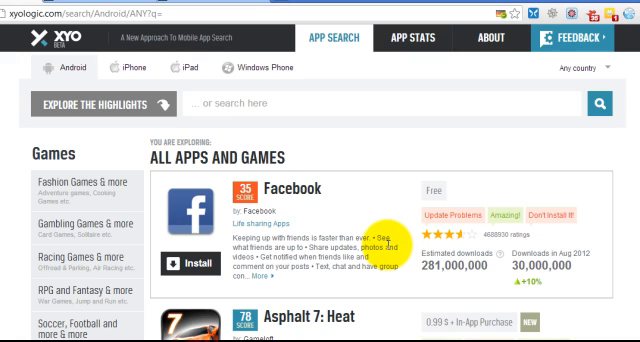
mouse_move(392, 246)
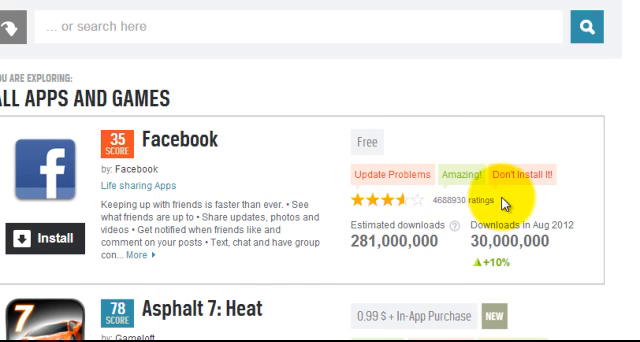
mouse_move(514, 166)
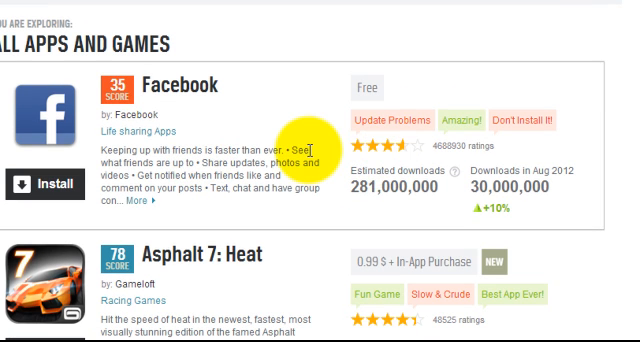
Scan the Facebook and Asphalt 7 entries, then bring up the App Stats reports menu
scroll("down", 3)
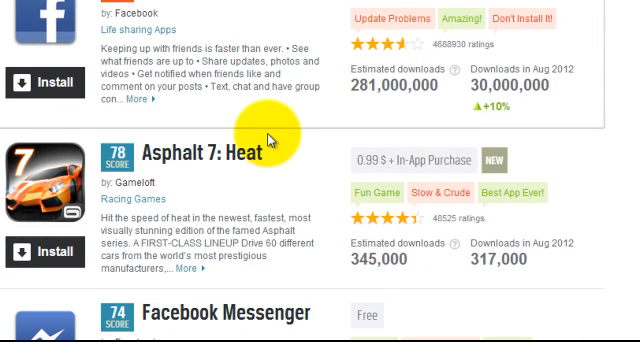
scroll("up", 3)
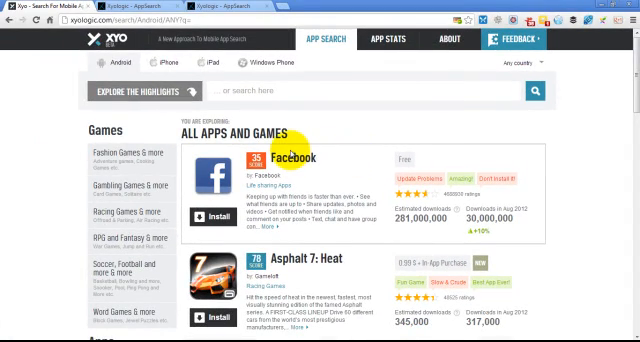
left_click(392, 40)
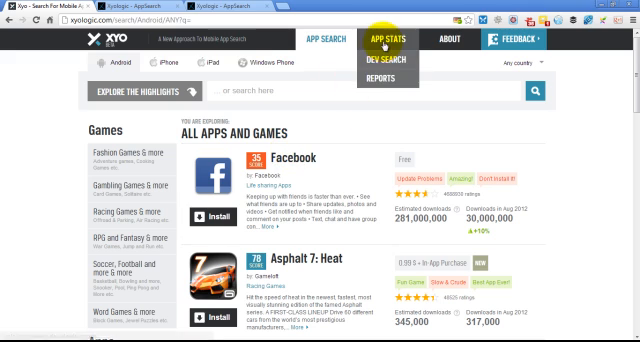